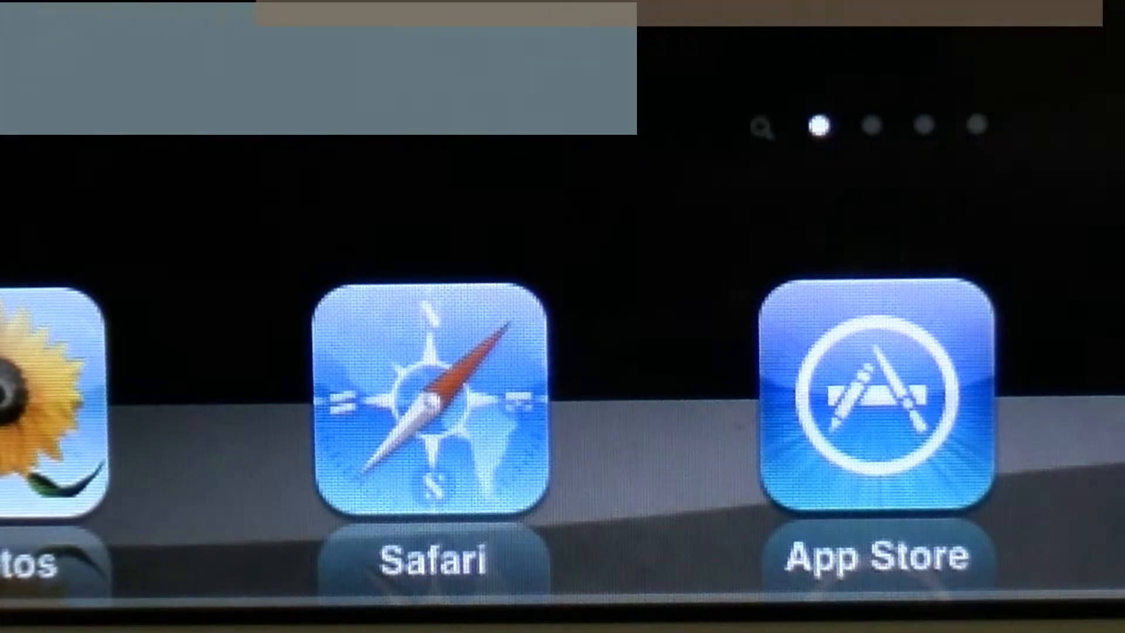
Launch Safari from the iPad dock.
click(431, 402)
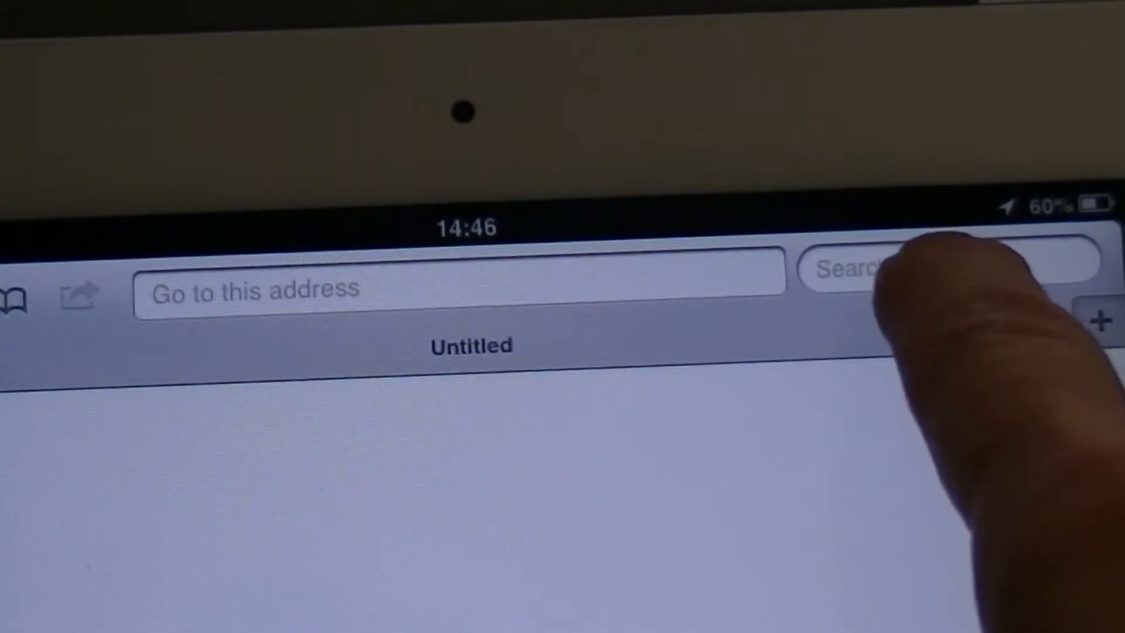
click(853, 269)
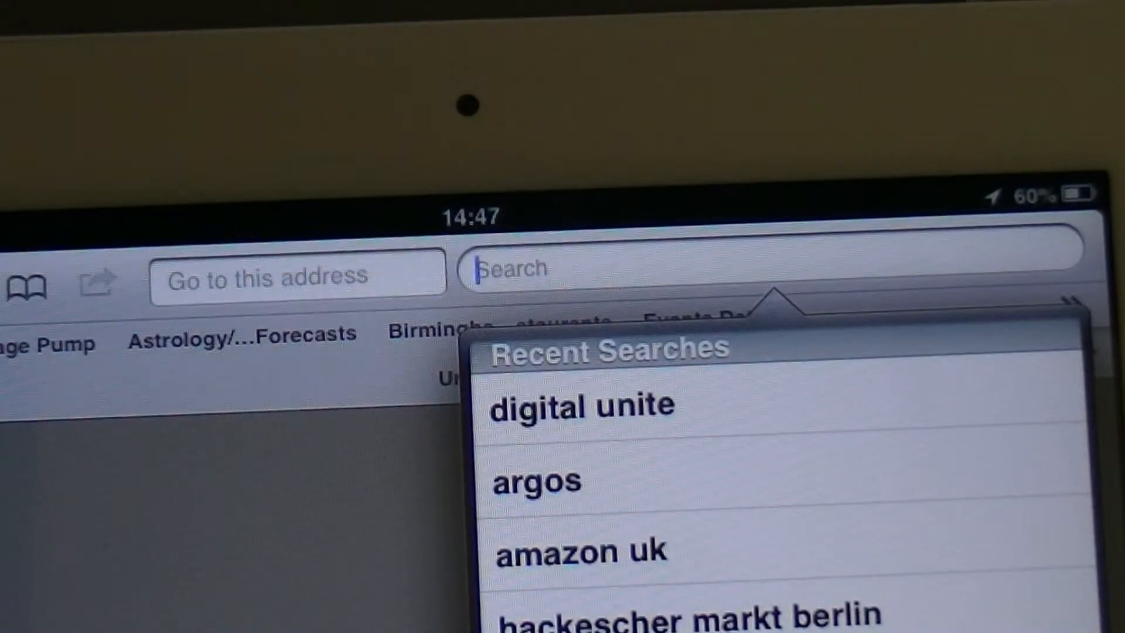
Enter 'digital' of the 'digital unite' query in Safari's search field.
text(d)
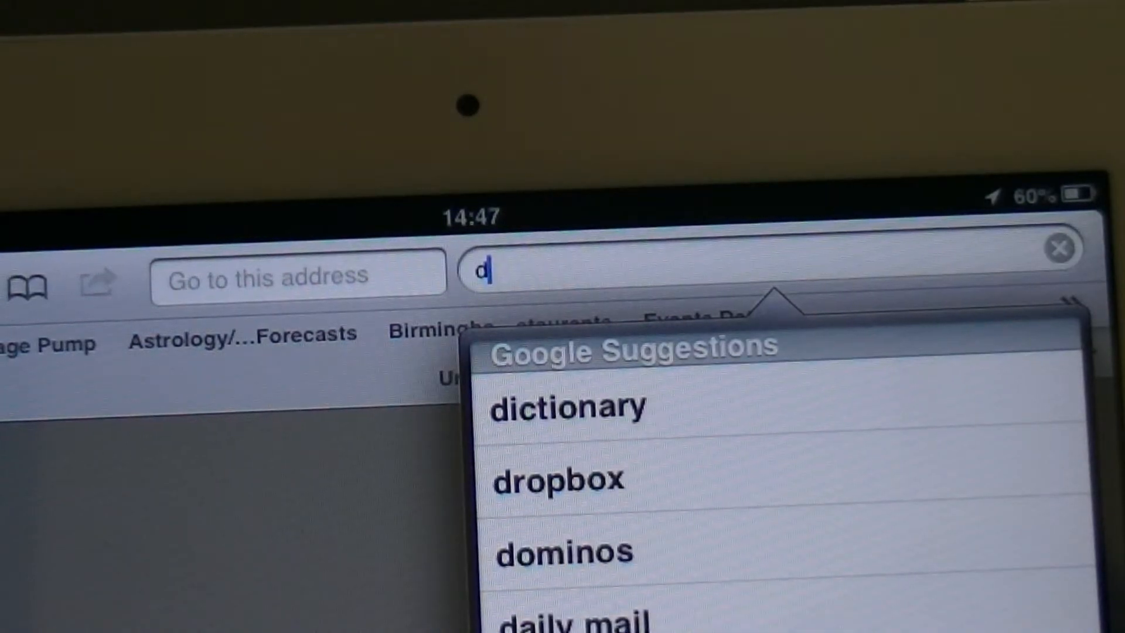
text(igit)
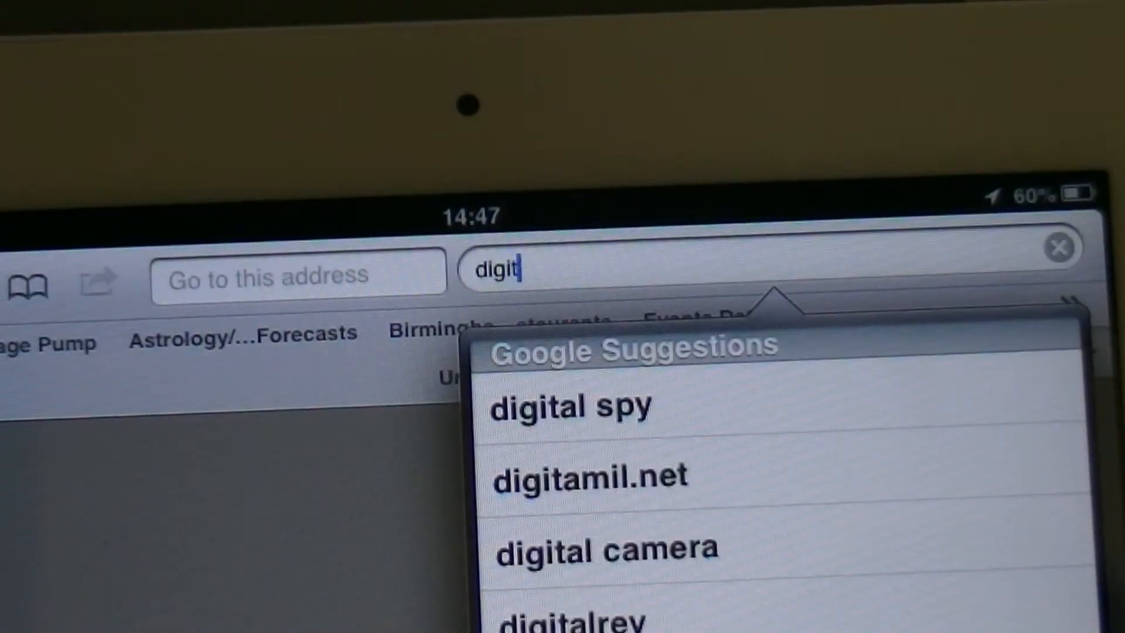
text(al unite)
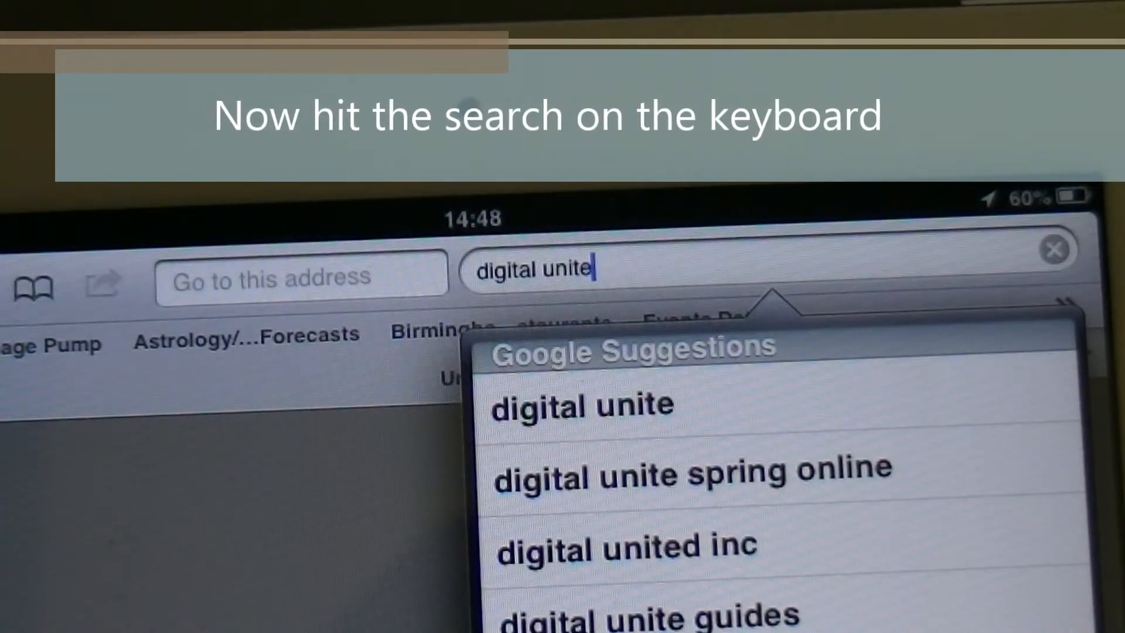
Submit the 'digital unite' search and scroll down through the Google results.
key(Enter)
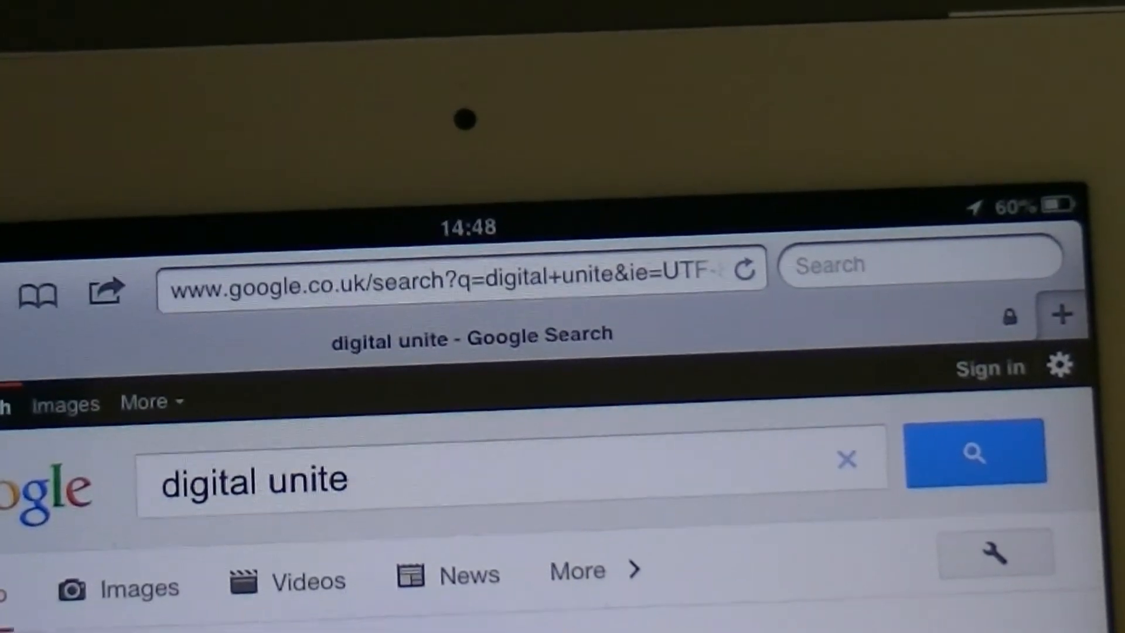
scroll(down, 3)
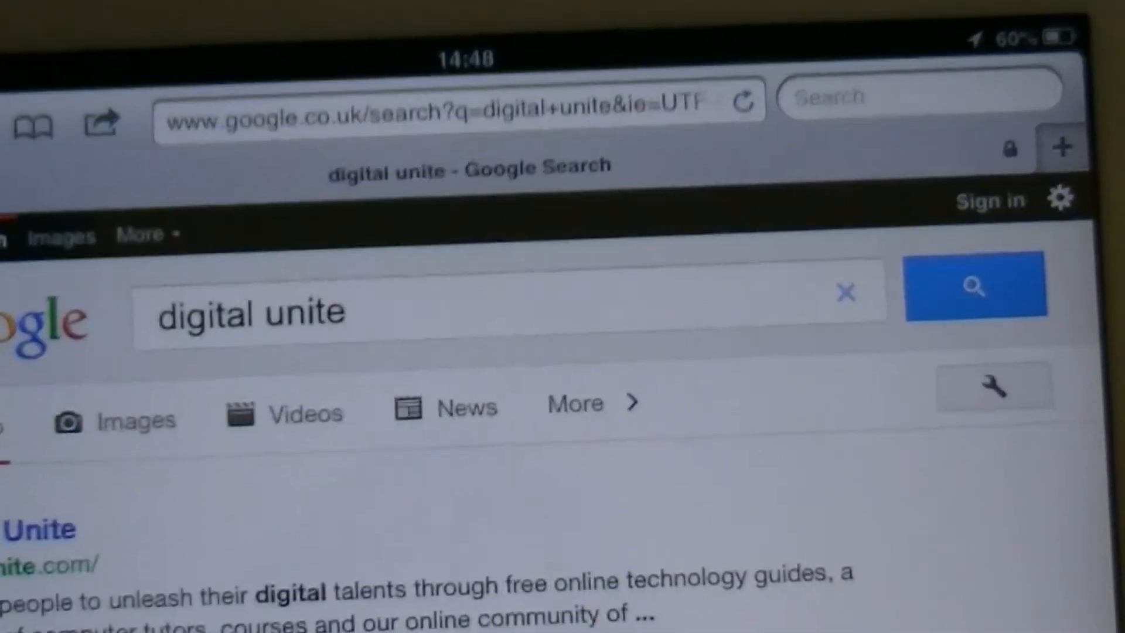
scroll(down, 3)
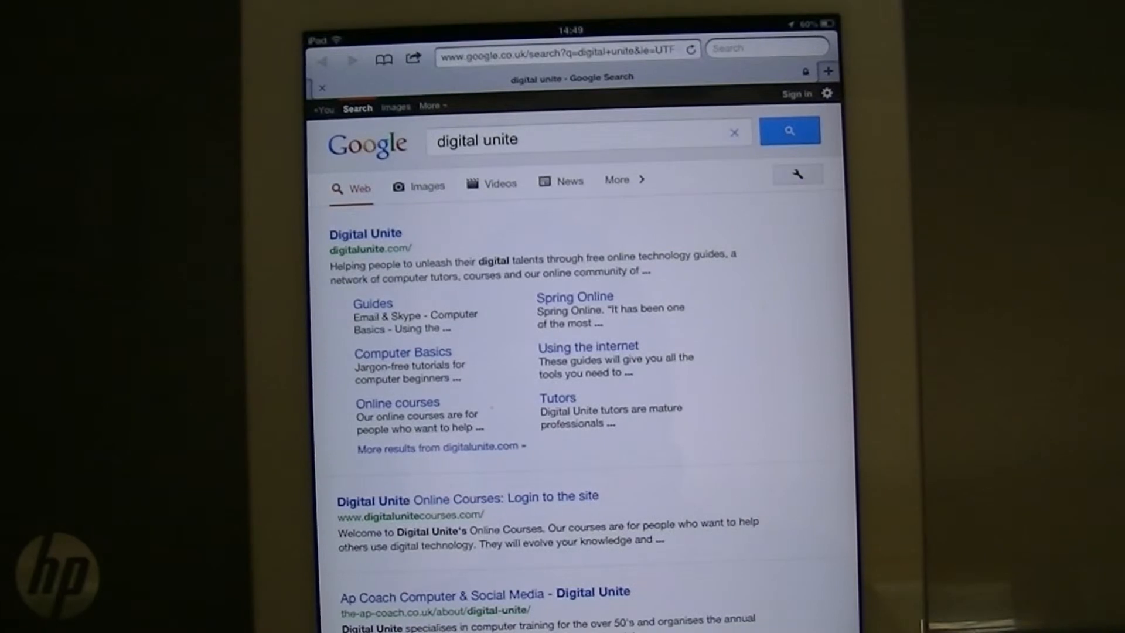
scroll(down, 3)
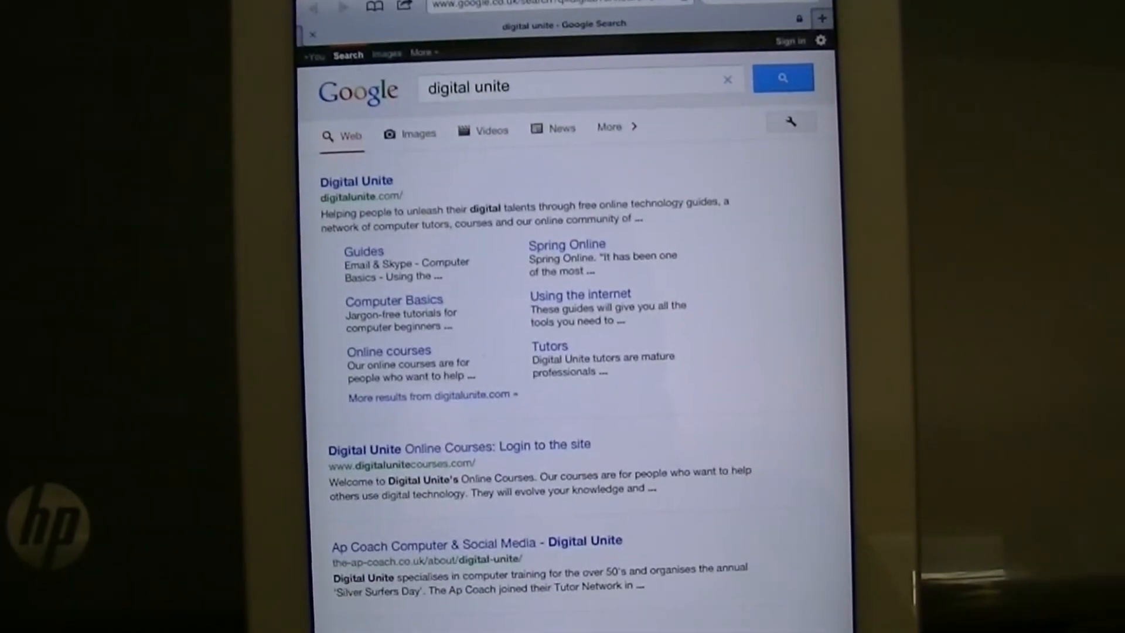
scroll(down, 3)
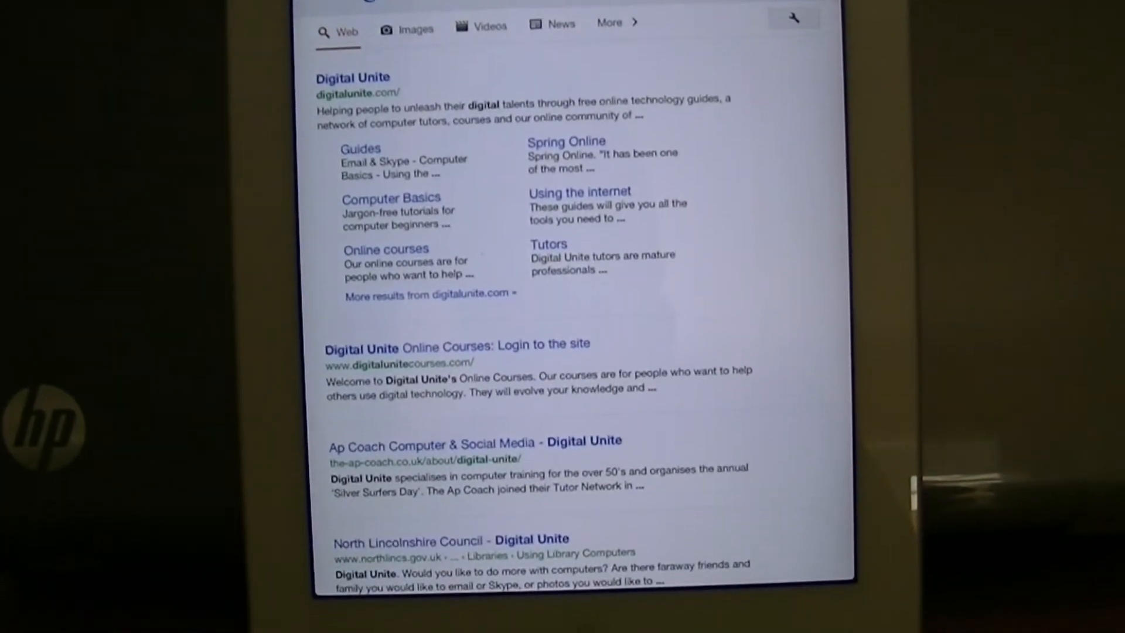
scroll(down, 3)
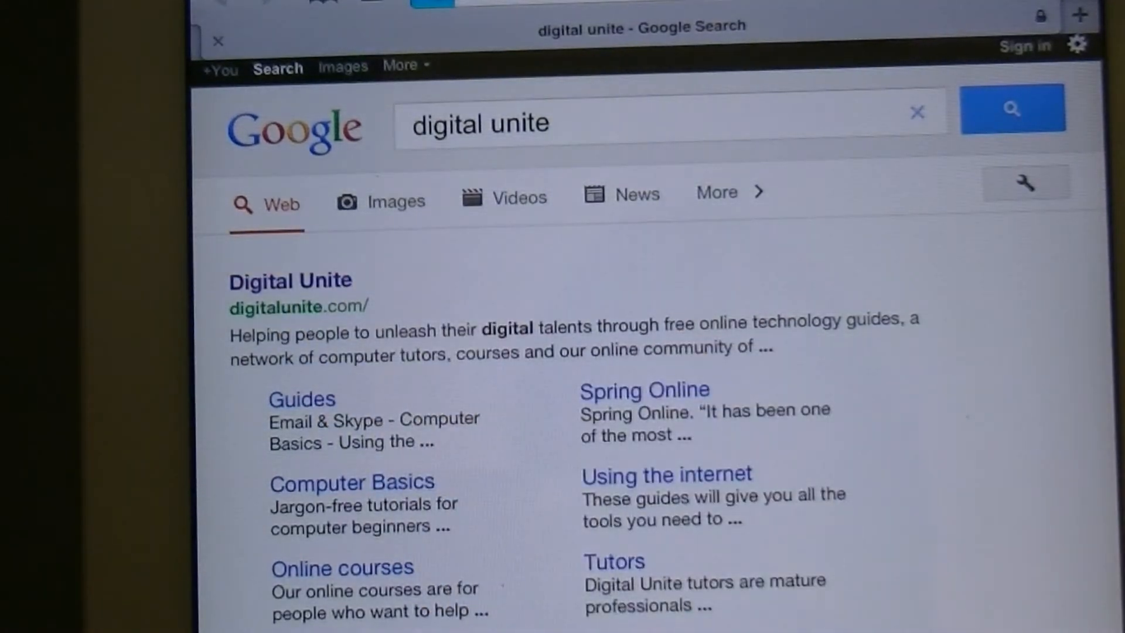
Open the top Google result, the Digital Unite homepage.
click(290, 280)
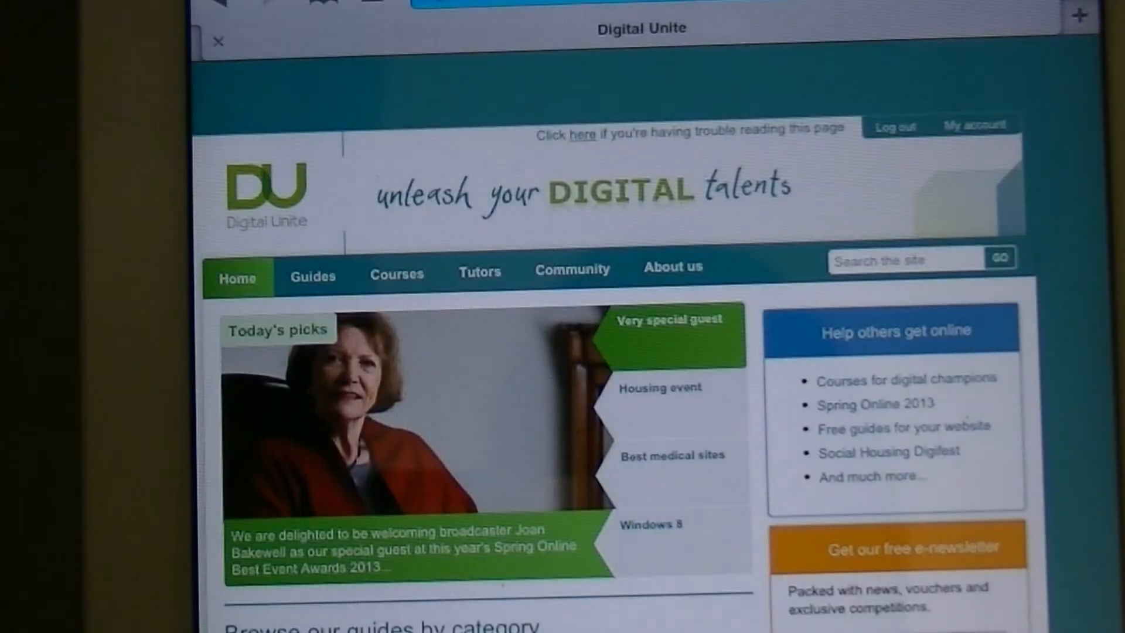